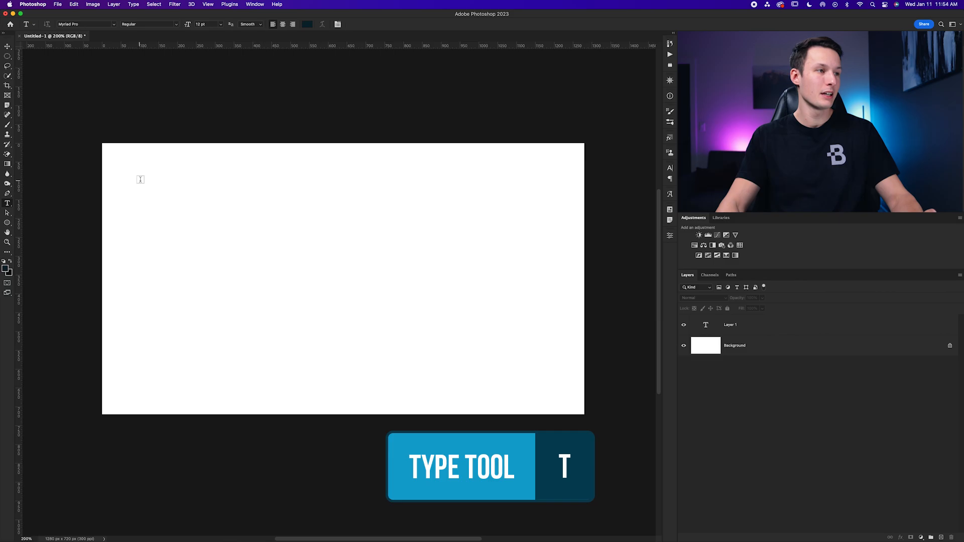
# Drag out a paragraph text box across the middle of the blank canvas
pyautogui.moveTo(164, 175); pyautogui.dragTo(432, 362)
pyautogui.write('• THIS IS AN EXAMPLE OF A SENTENCE HERE')
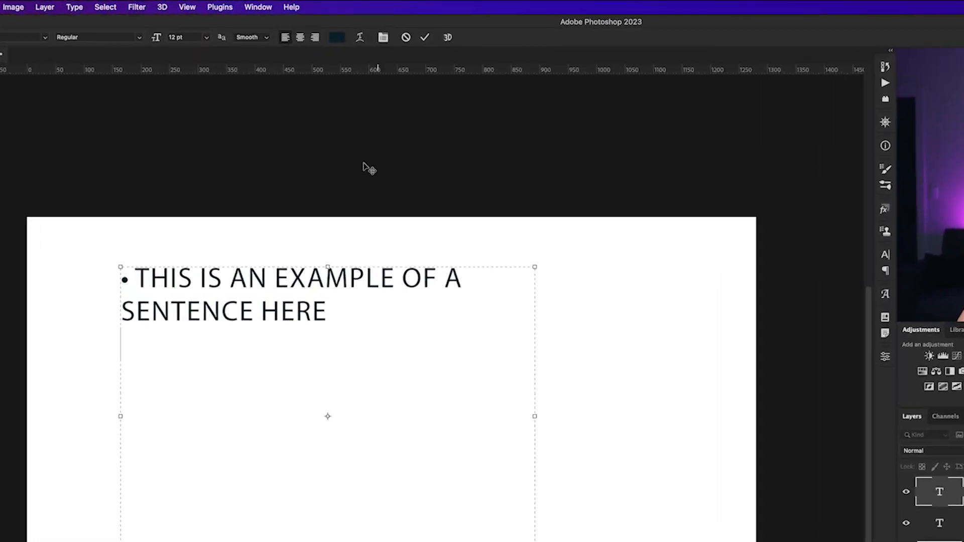
# Insert a second bullet on a new line below the first sentence
pyautogui.click(258, 7)
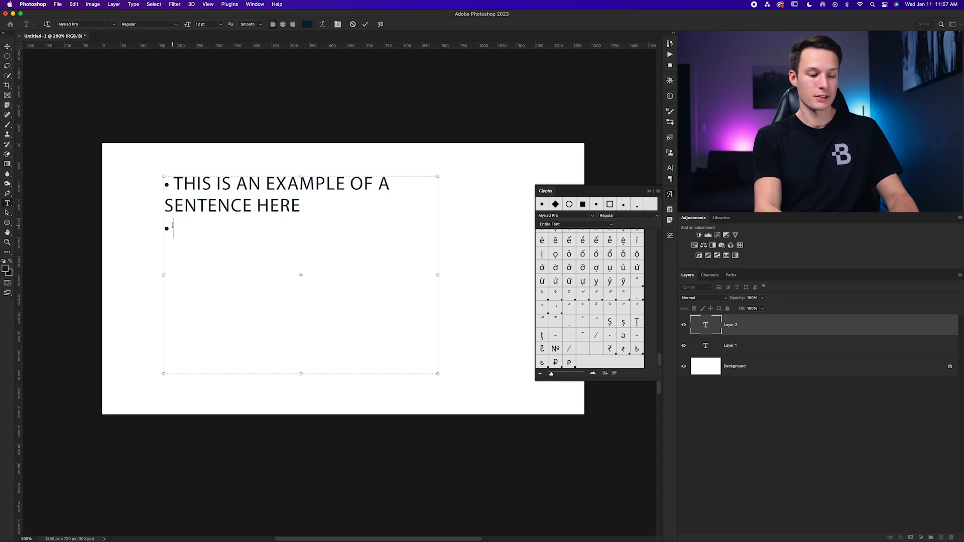
# Type 'THIS IS ANOTHER LINE OF TEXT TO FORMAT' after the second bullet
pyautogui.write('THIS IS ANOTHER LINE OF TEXT TO FORMAT')
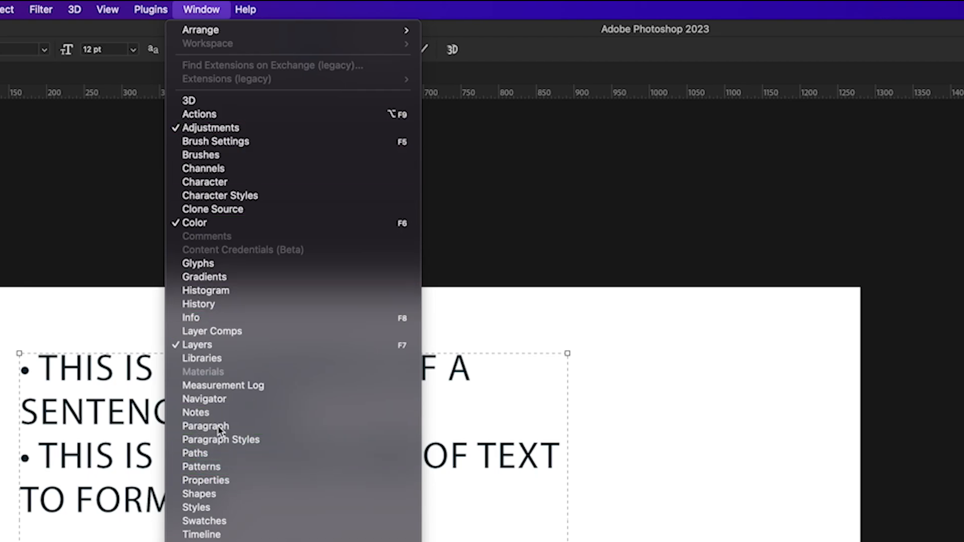
# Apply a positive left indent and negative first-line indent, then commit with V
pyautogui.click(205, 426)
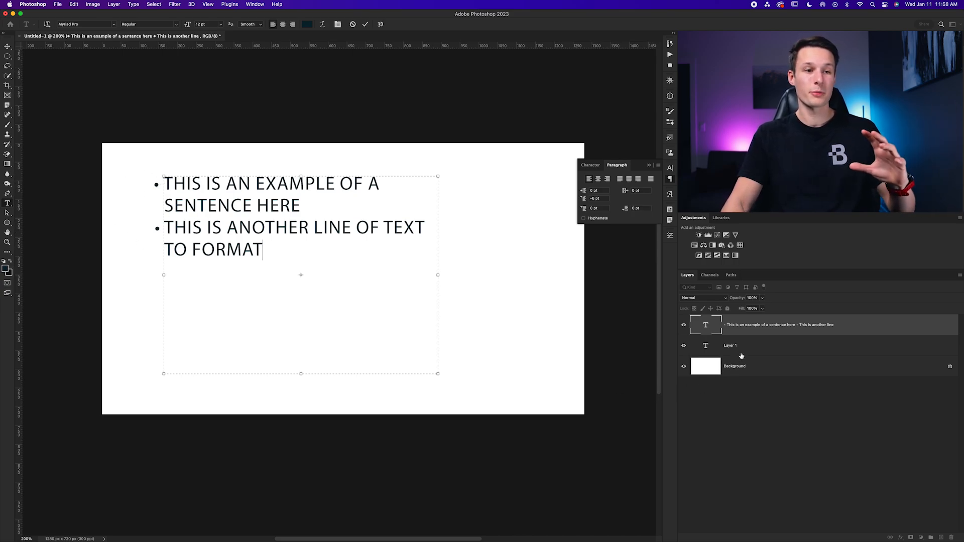
pyautogui.press('v')
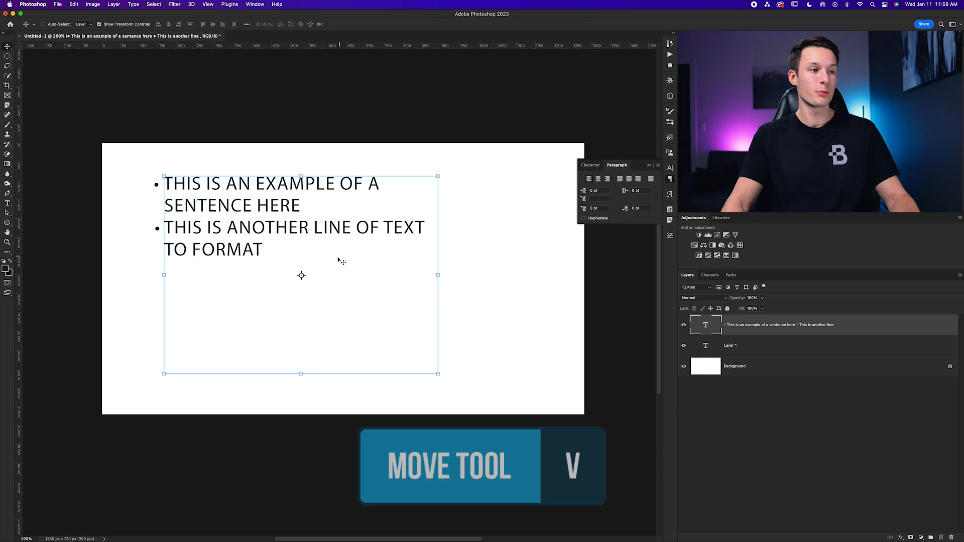